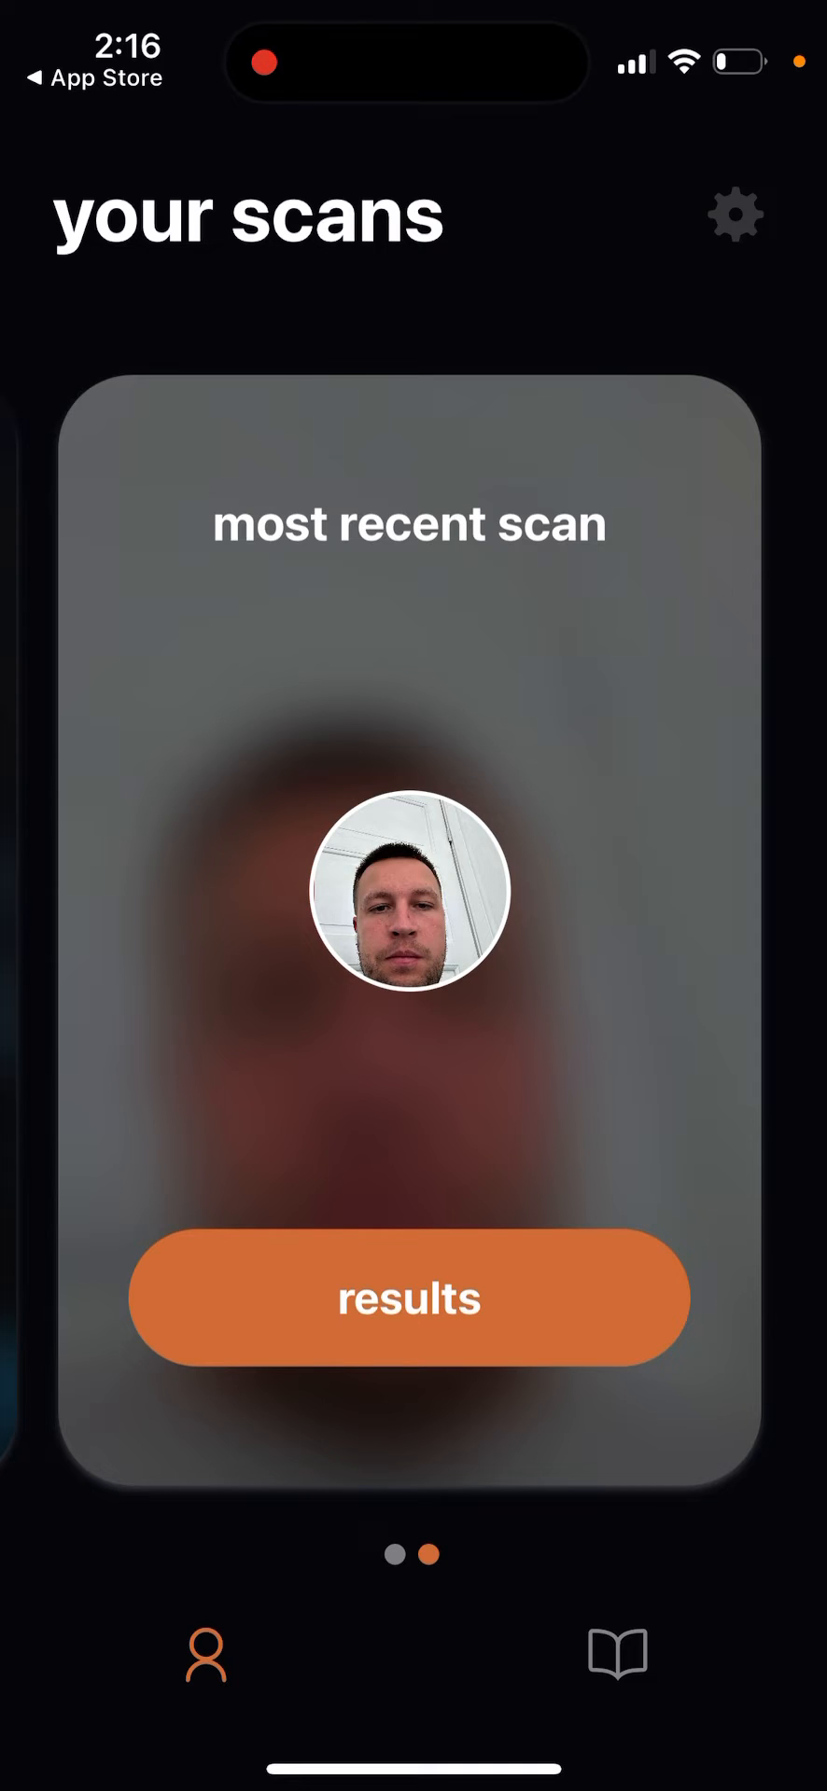
Swipe the scans carousel to the 'scan again in 3 days' card and start a support email.
{"action": "left_click", "coordinate": [735, 215]}
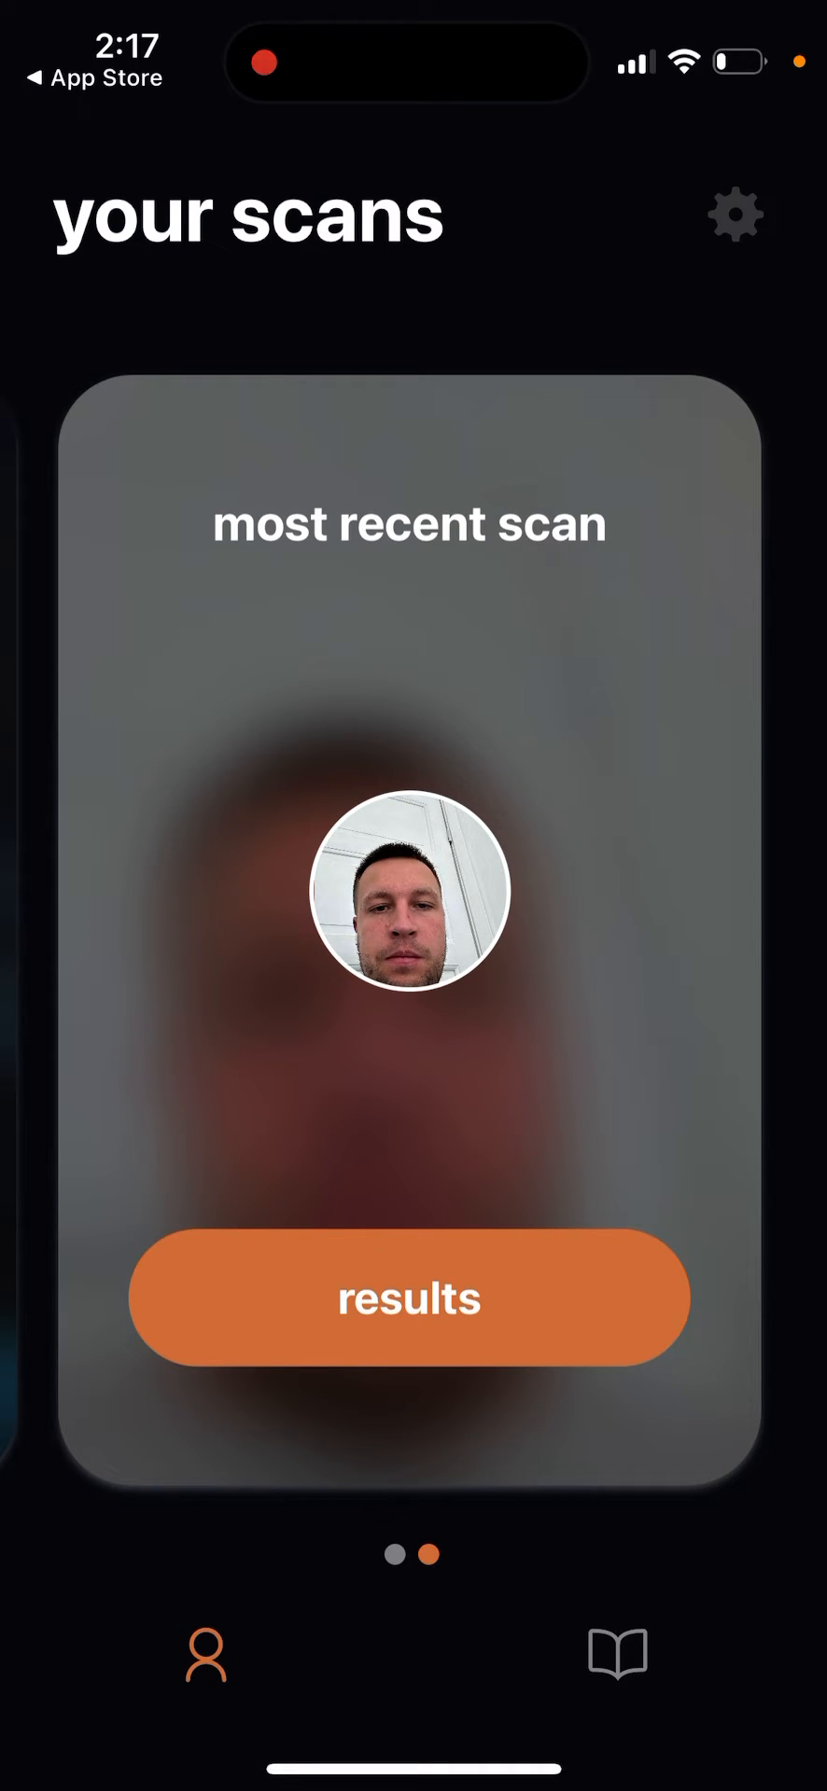
{"action": "scroll", "scroll_direction": "left", "scroll_amount": 3}
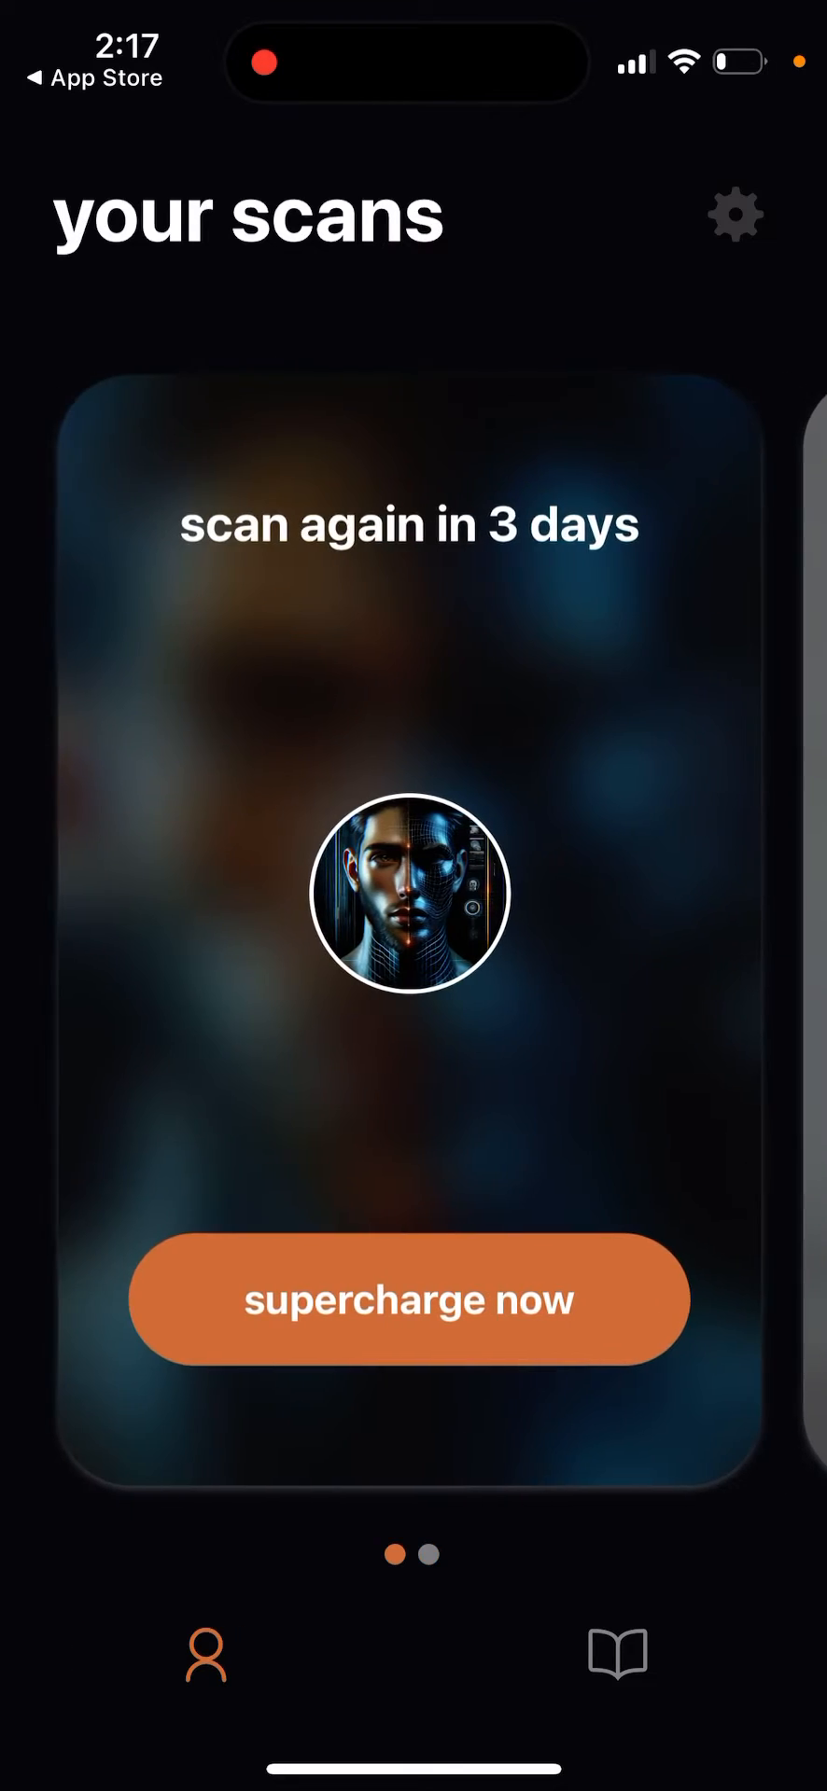
{"action": "left_click", "coordinate": [734, 215]}
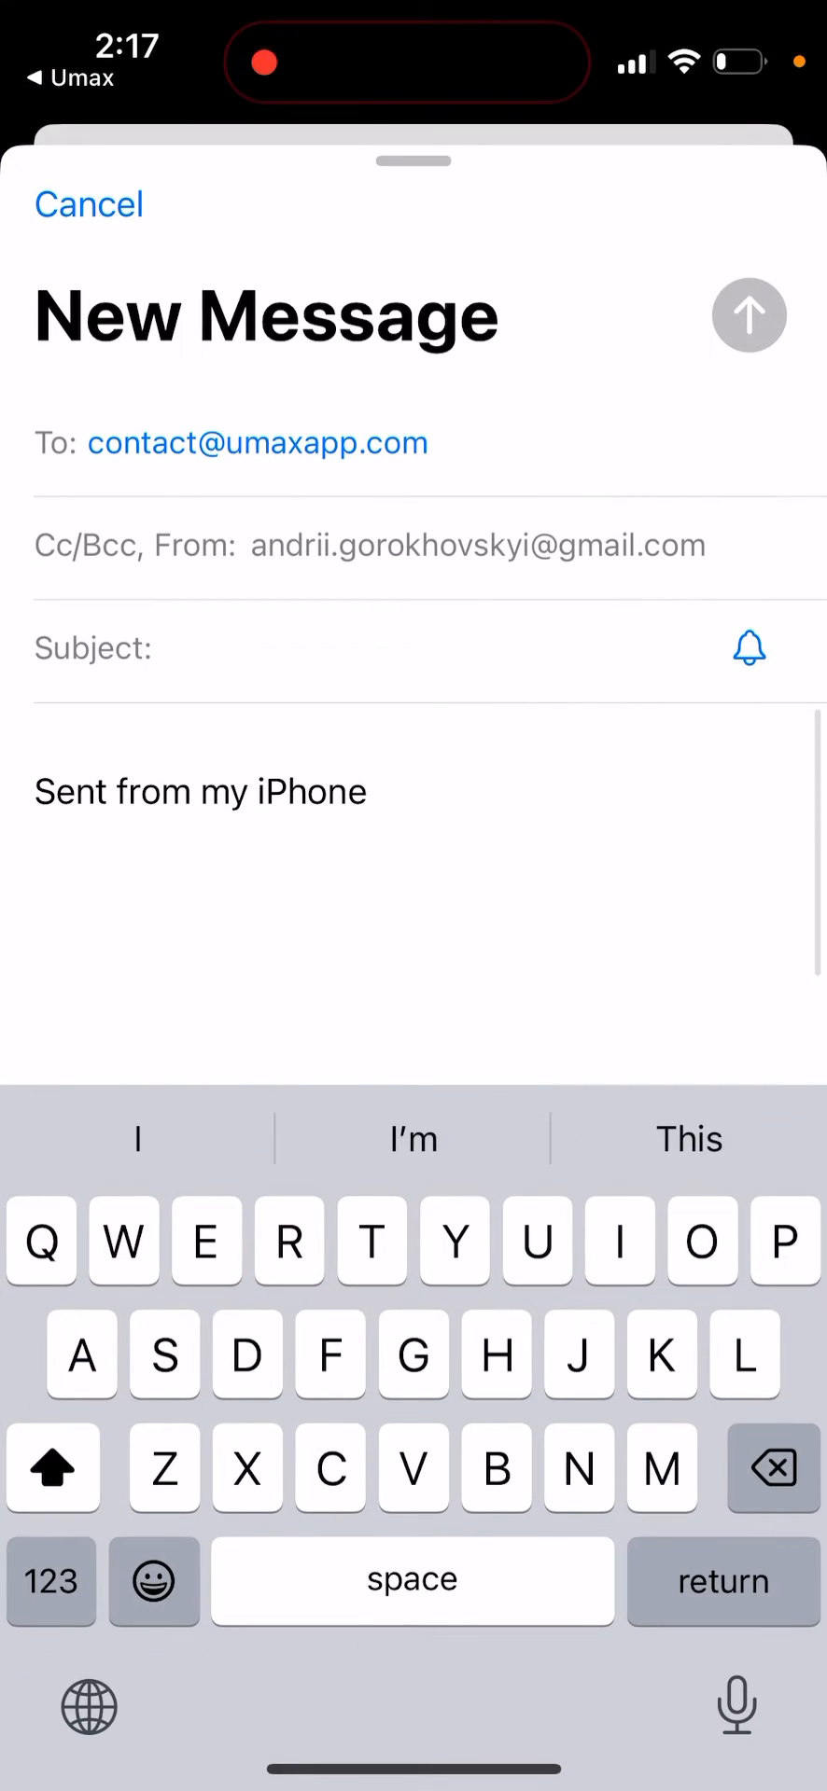
{"action": "left_click", "coordinate": [87, 205]}
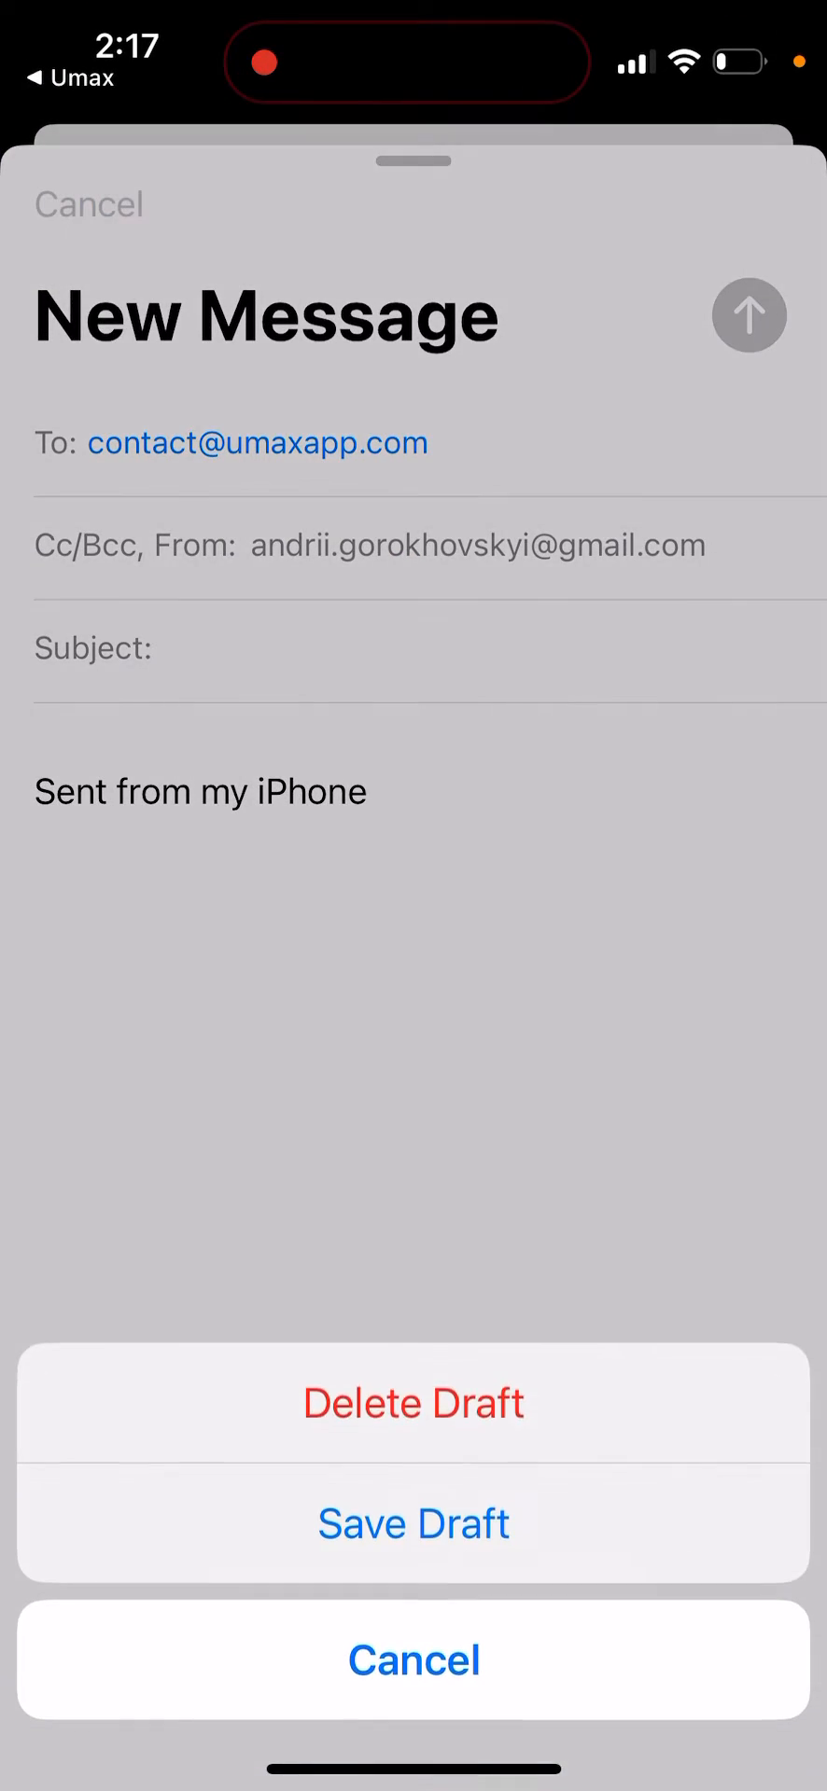